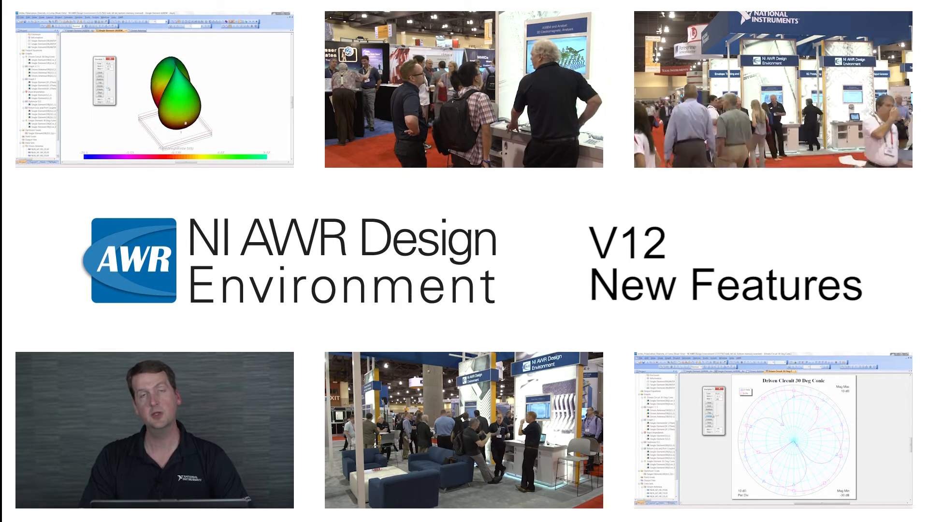
Bring up the Project tree options for 2 Rectangular Plots to open its page.
left_click(209, 14)
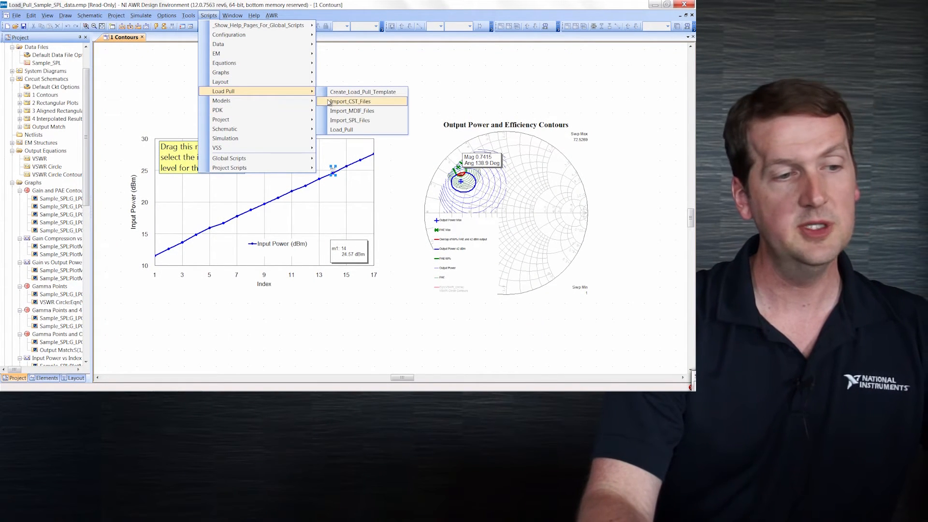
mouse_move(352, 110)
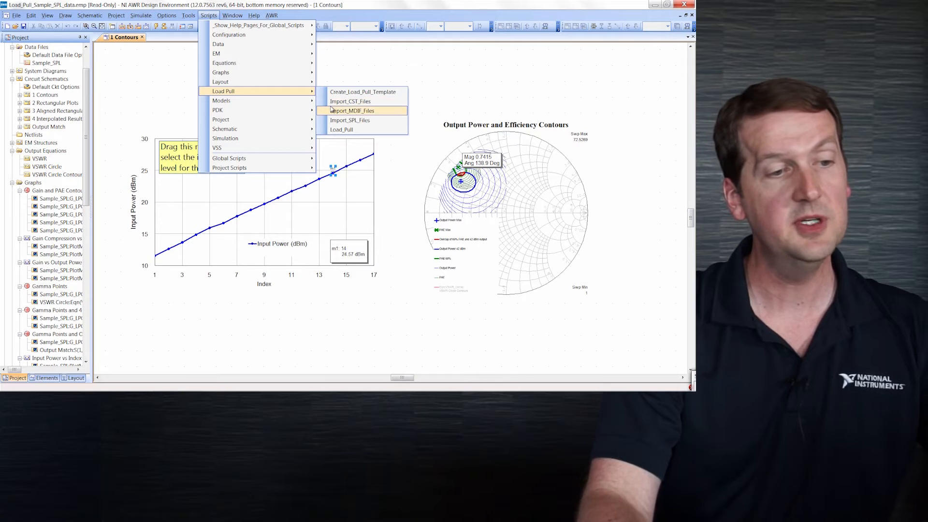
mouse_move(349, 120)
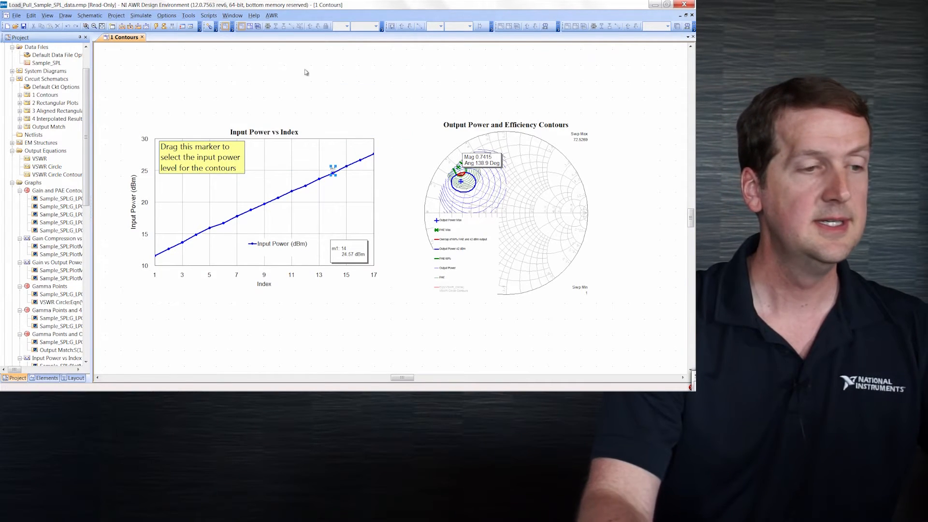
mouse_move(211, 95)
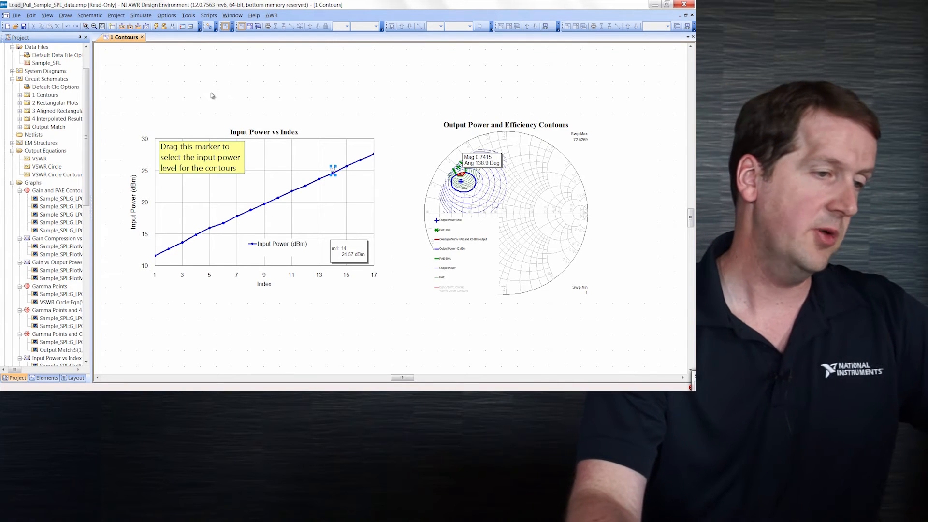
mouse_move(165, 89)
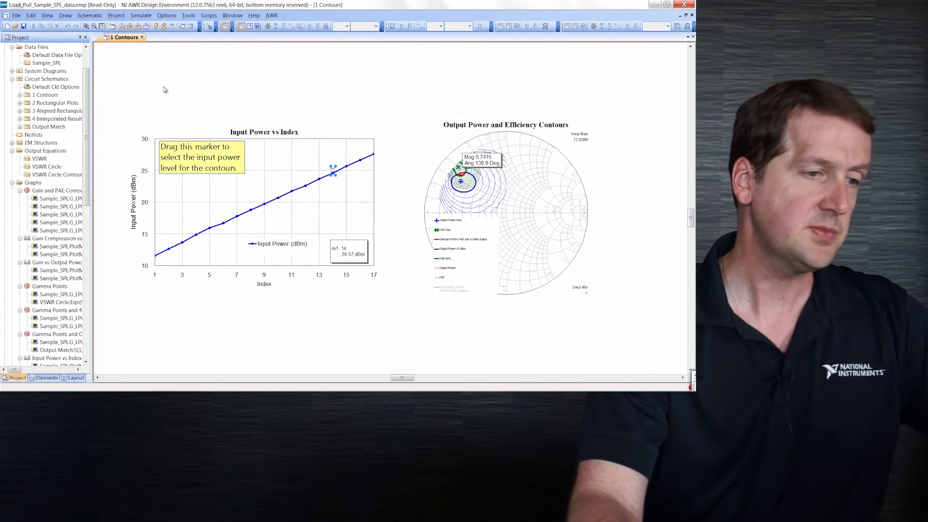
mouse_move(260, 187)
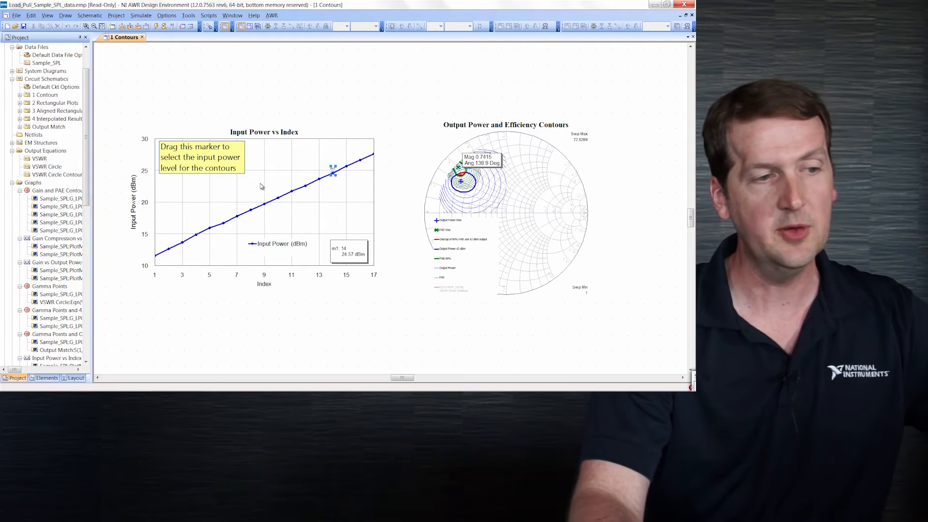
mouse_move(245, 215)
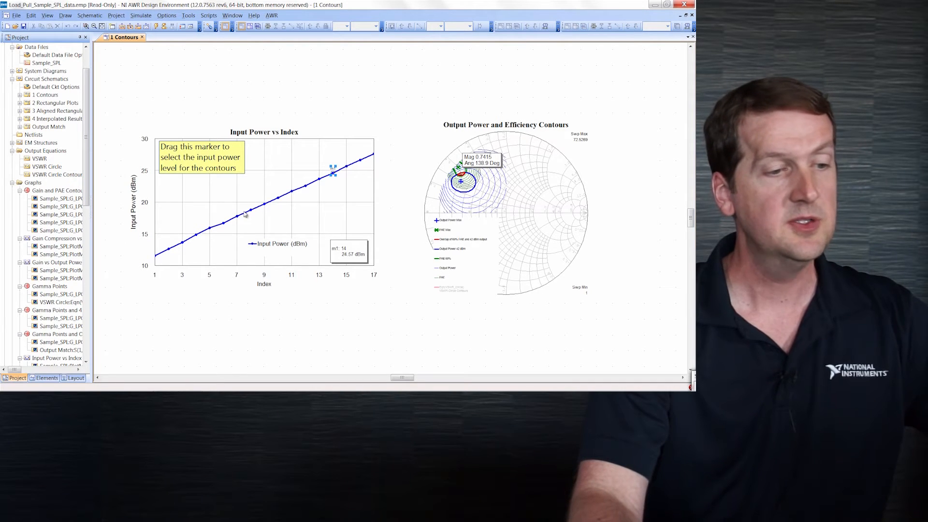
mouse_move(297, 218)
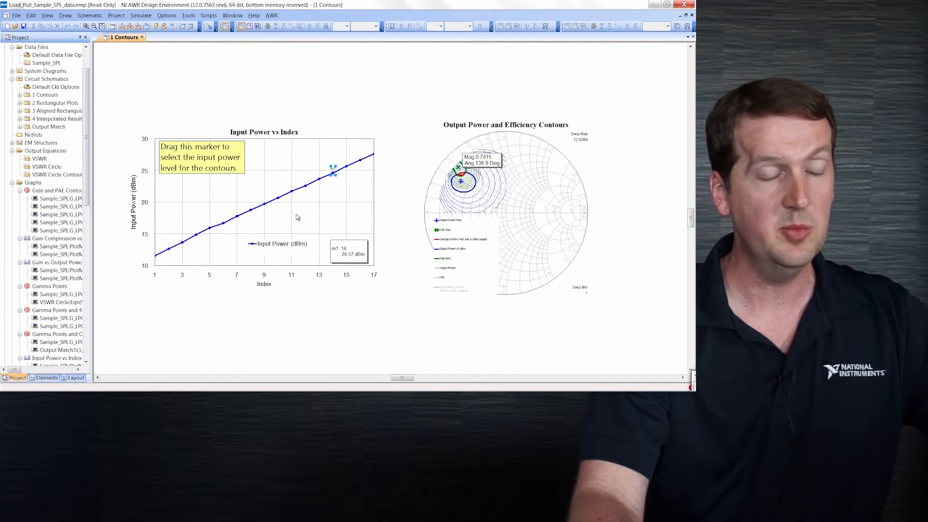
mouse_move(513, 176)
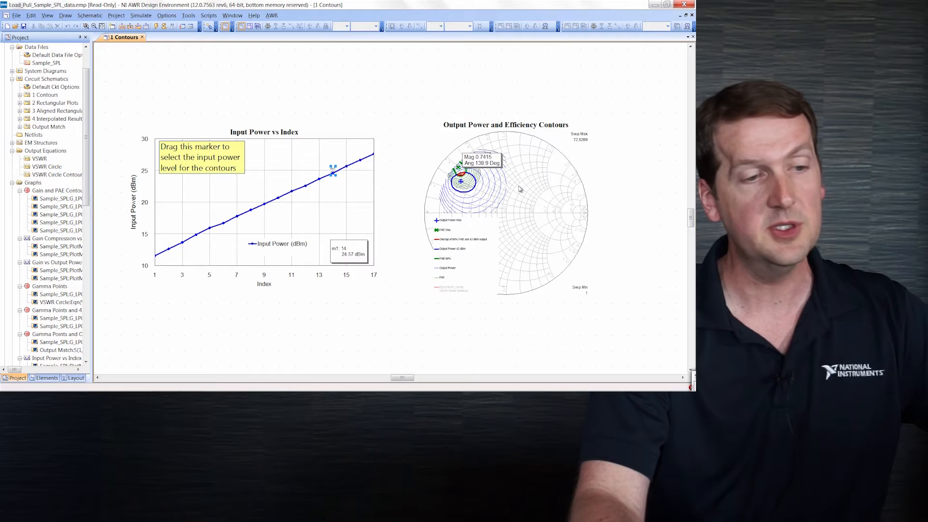
right_click(334, 172)
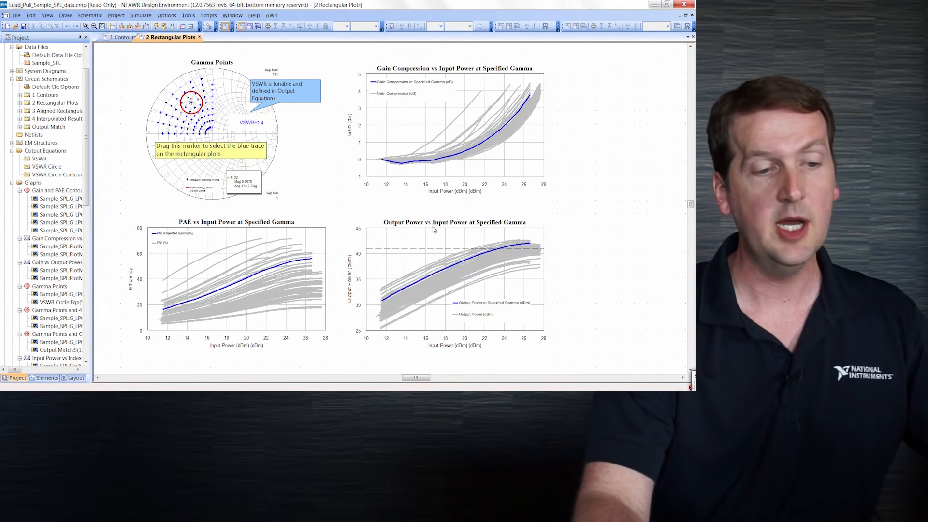
Drag the Gamma Points marker to point 32, lower- and higher-magnitude points, watching the plots follow.
right_click(211, 104)
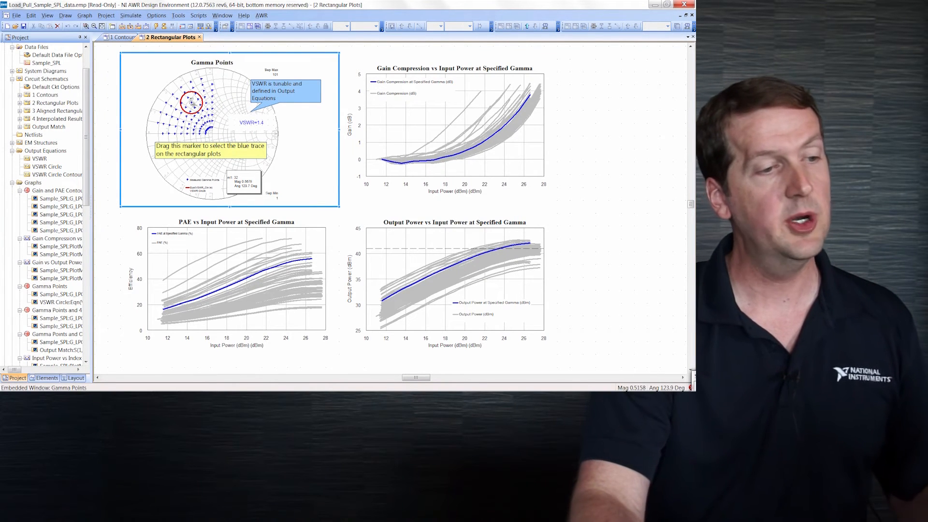
left_click_drag(191, 103, 186, 107)
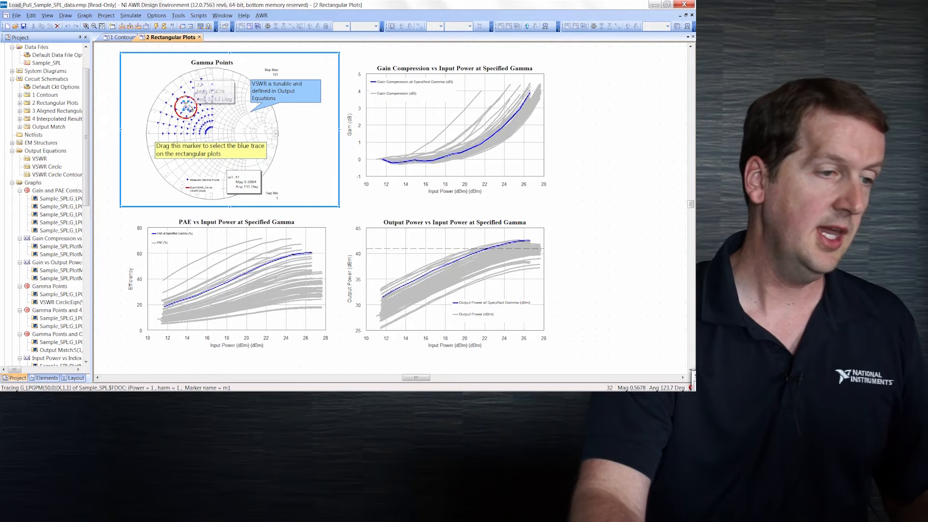
left_click_drag(189, 106, 195, 118)
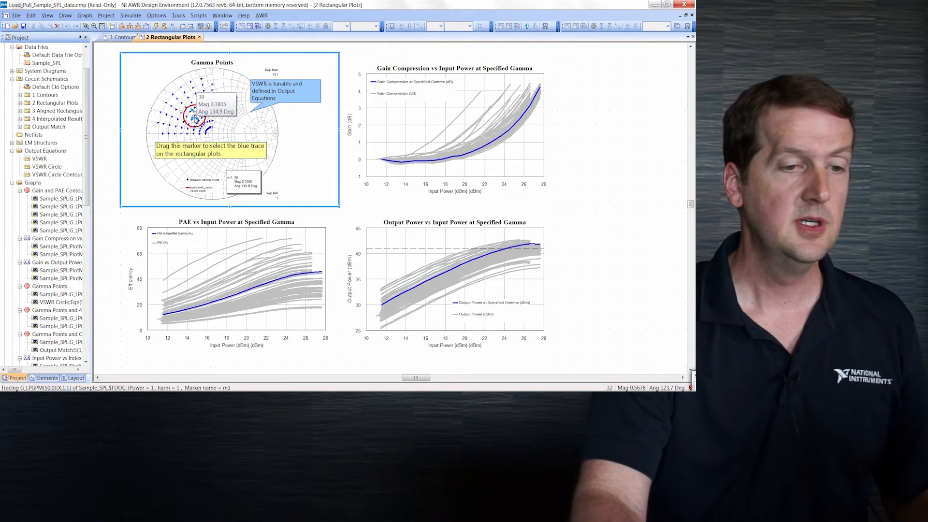
left_click_drag(195, 118, 189, 105)
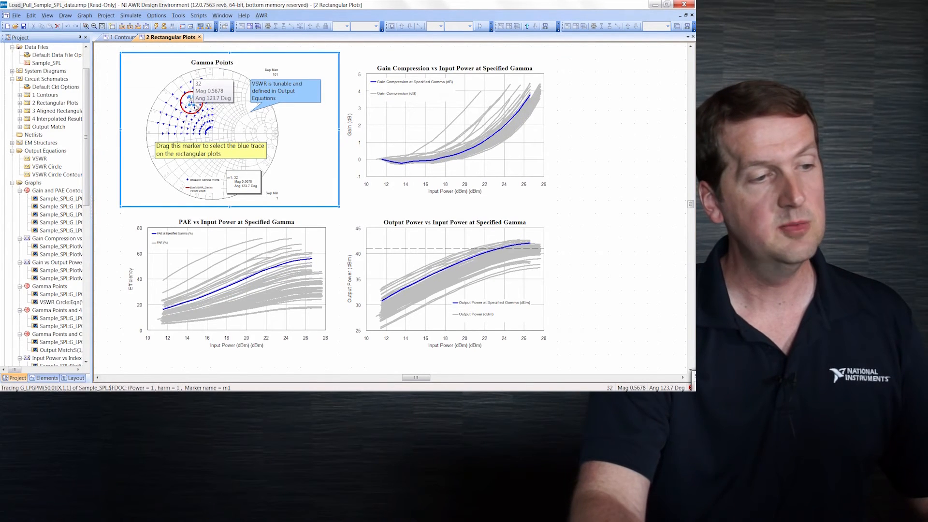
left_click_drag(191, 105, 176, 100)
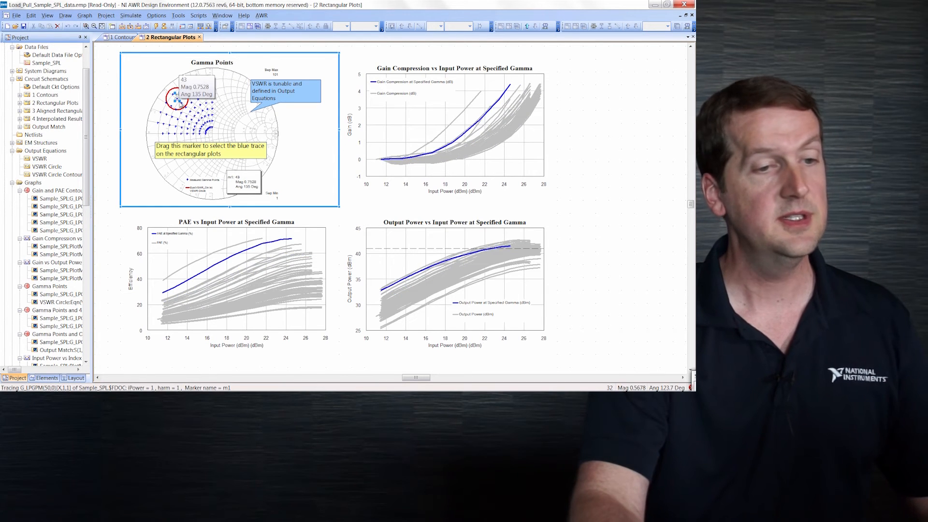
left_click_drag(176, 98, 187, 122)
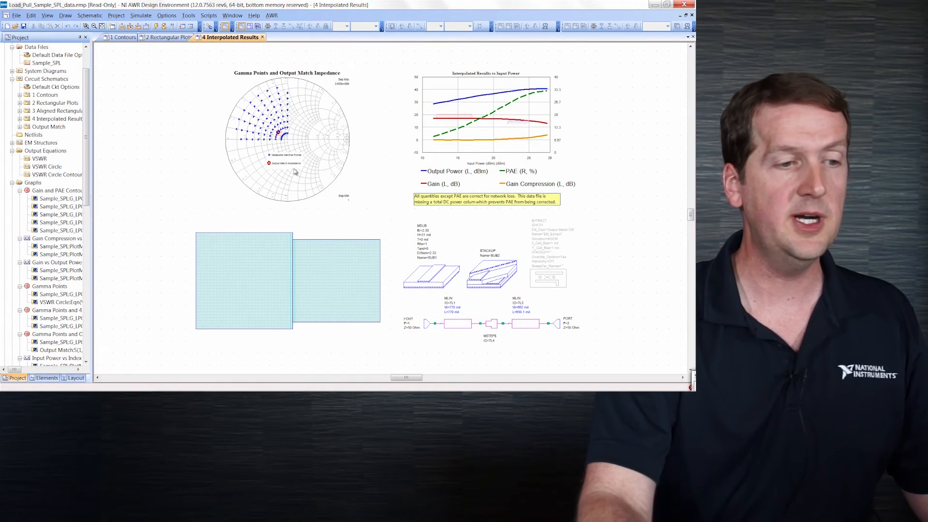
mouse_move(287, 142)
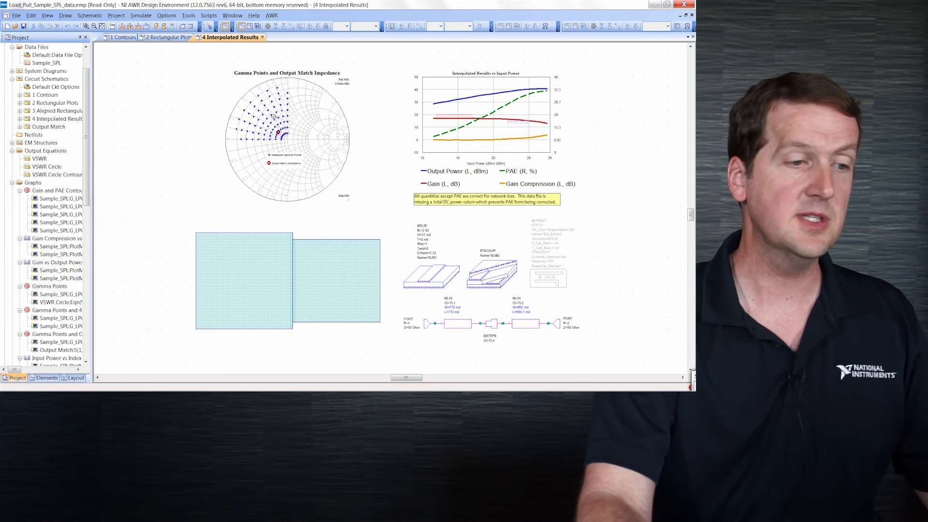
In the Variable Tuner, narrow TL1:W and shorten then lengthen TL2:L to update the match and curves.
right_click(287, 133)
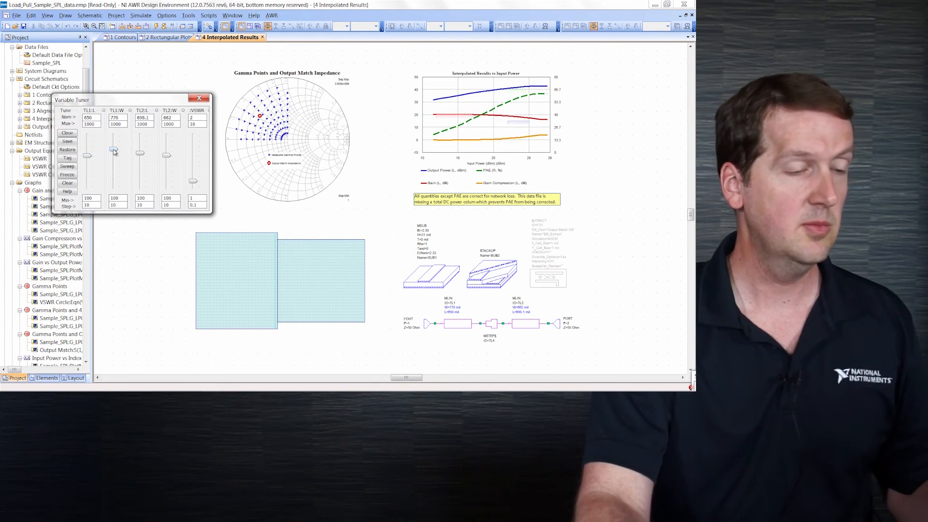
left_click_drag(114, 152, 114, 148)
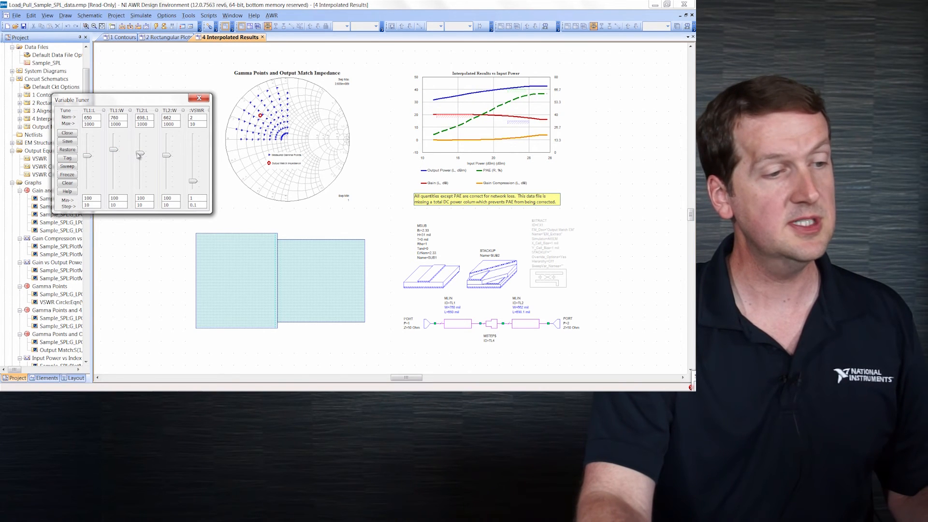
left_click_drag(141, 156, 140, 168)
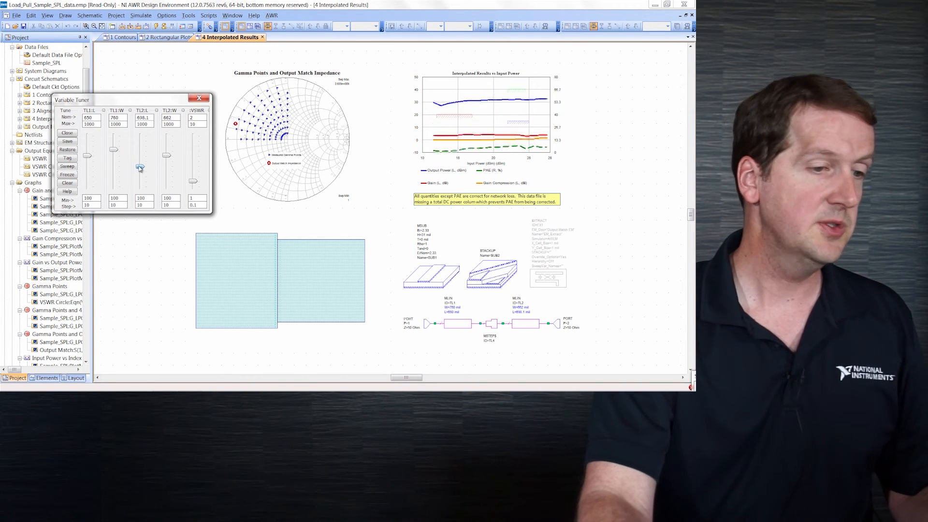
left_click_drag(140, 169, 140, 155)
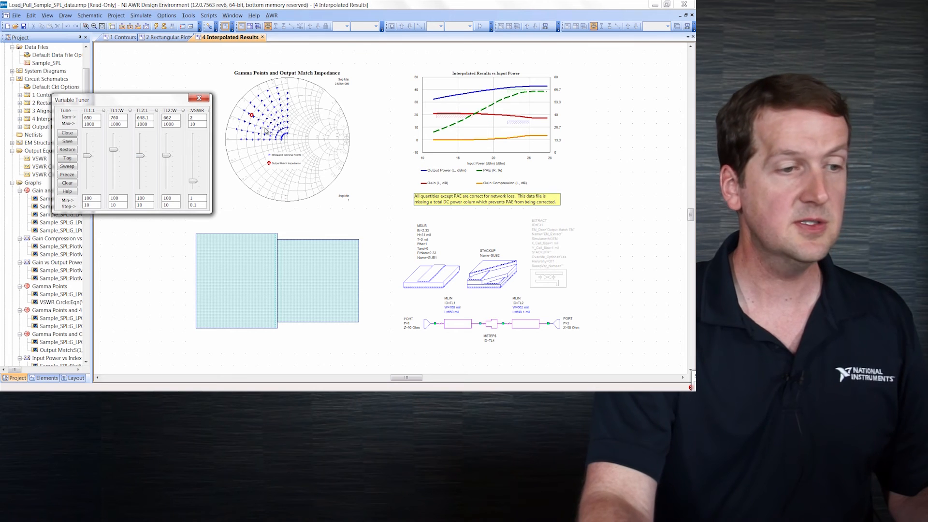
mouse_move(479, 105)
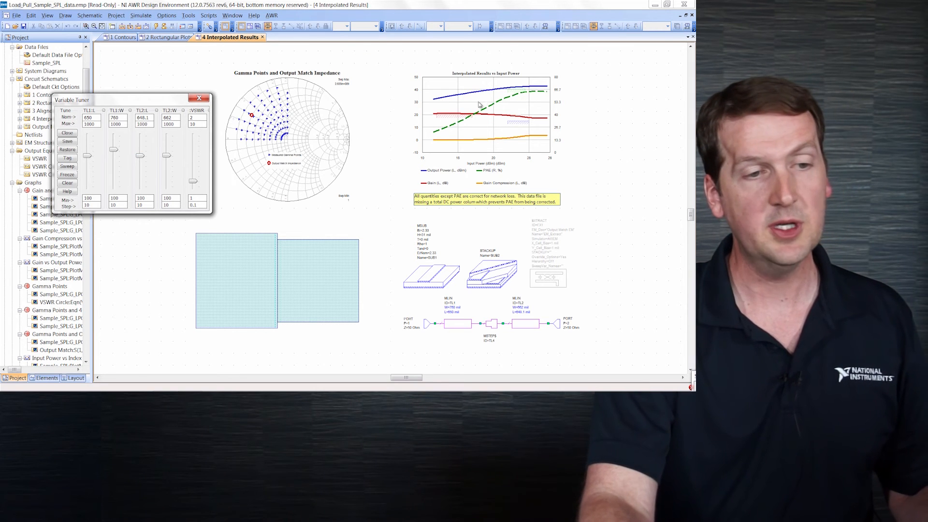